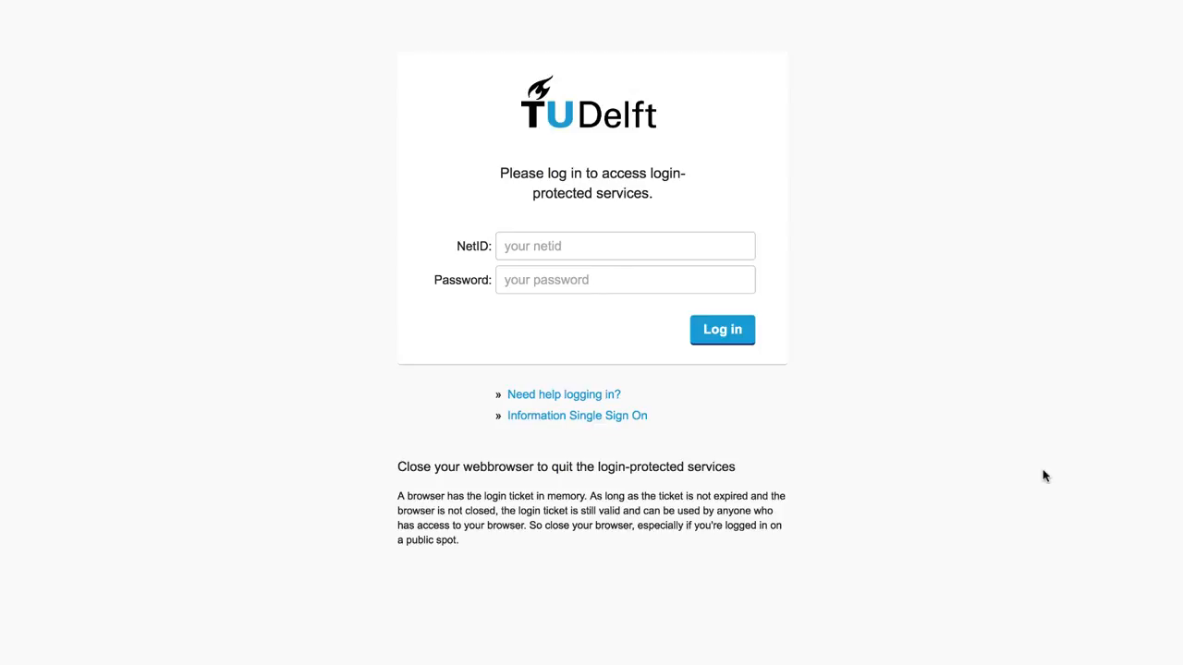
{"action": "mouse_move", "coordinate": [1038, 476]}
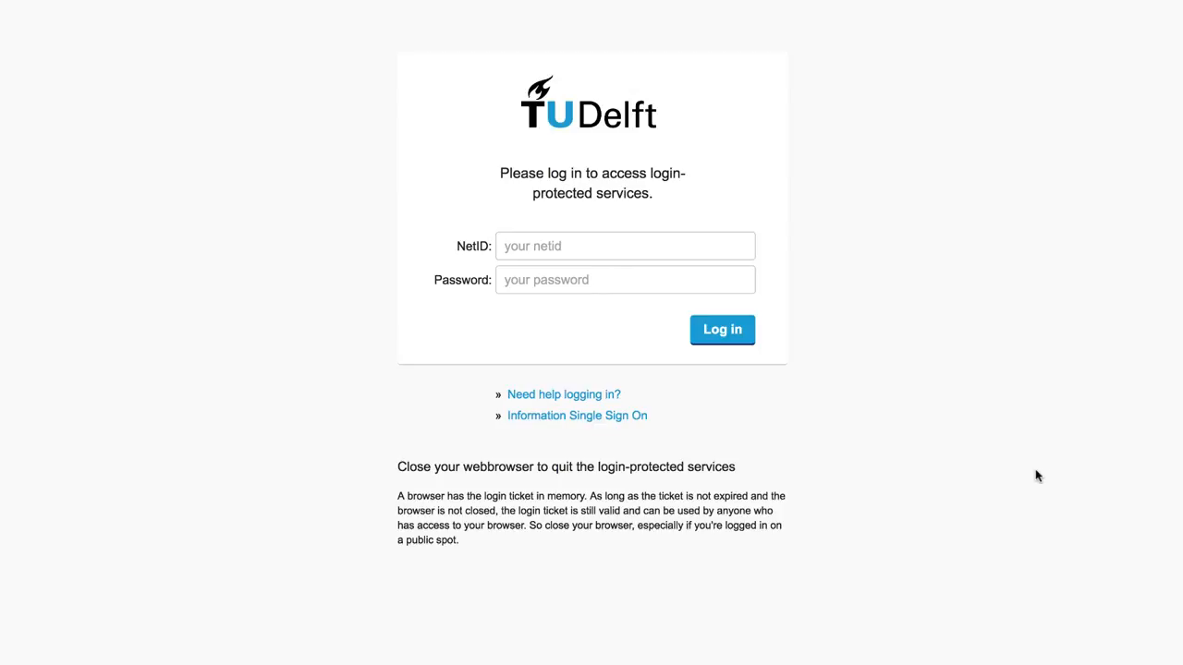
Log in through the TU Delft page to reach the Applied Statistics course home.
{"action": "left_click", "coordinate": [722, 330]}
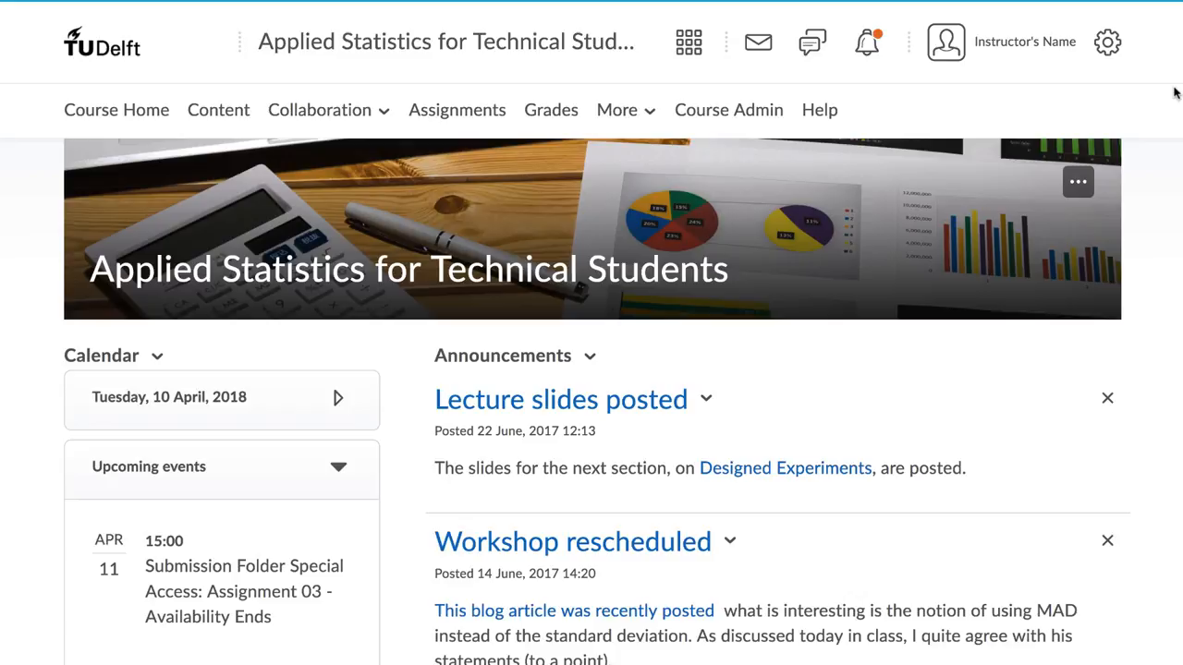
{"action": "mouse_move", "coordinate": [1024, 41]}
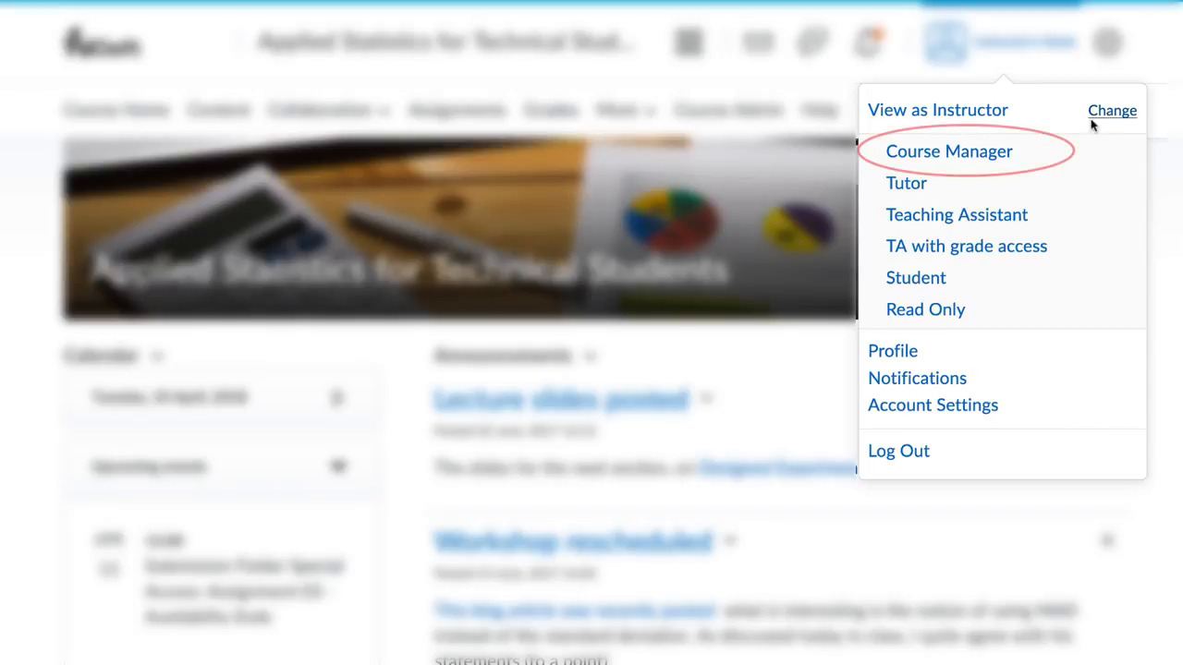
{"action": "mouse_move", "coordinate": [948, 151]}
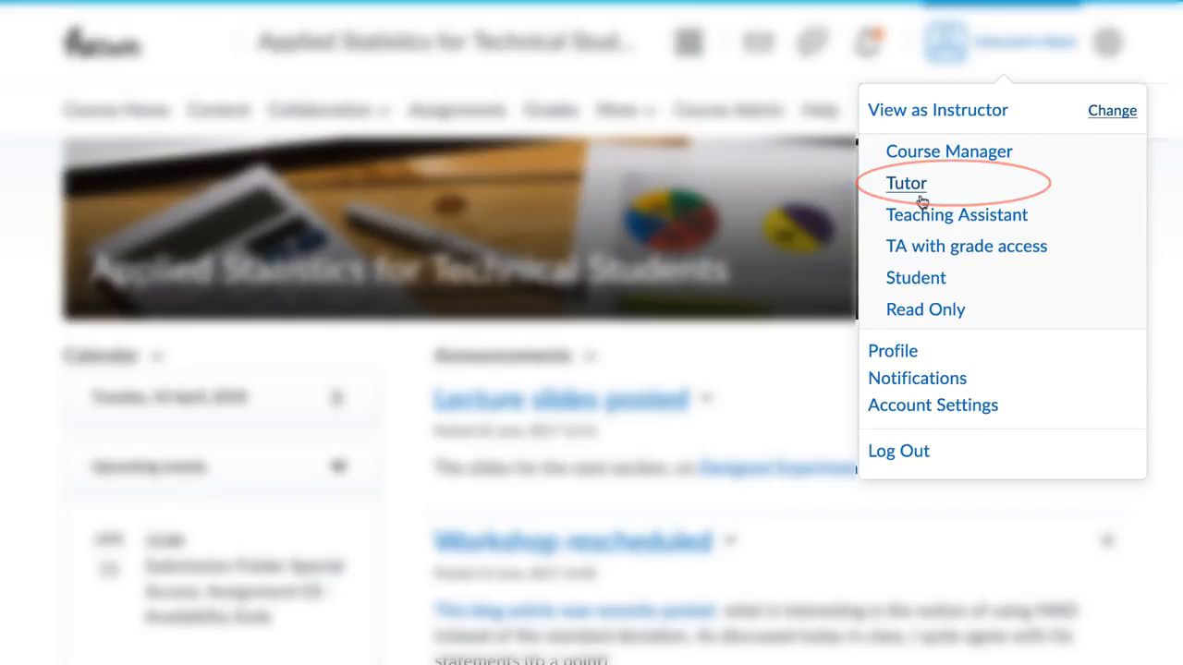
{"action": "mouse_move", "coordinate": [957, 215]}
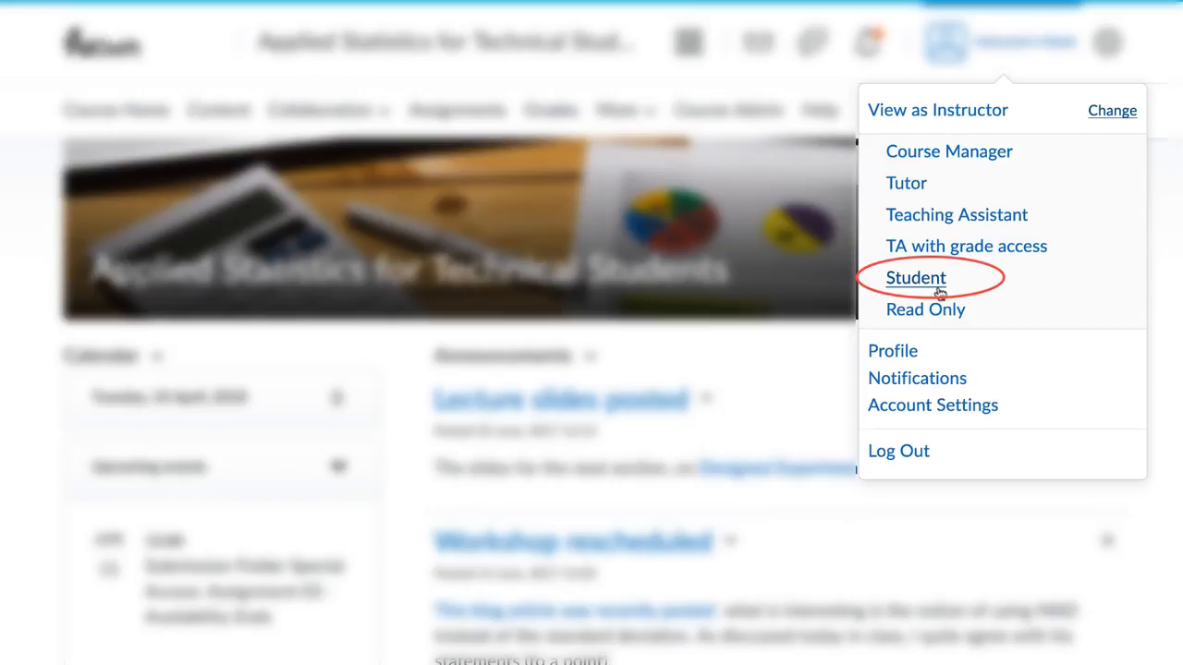
{"action": "mouse_move", "coordinate": [925, 309]}
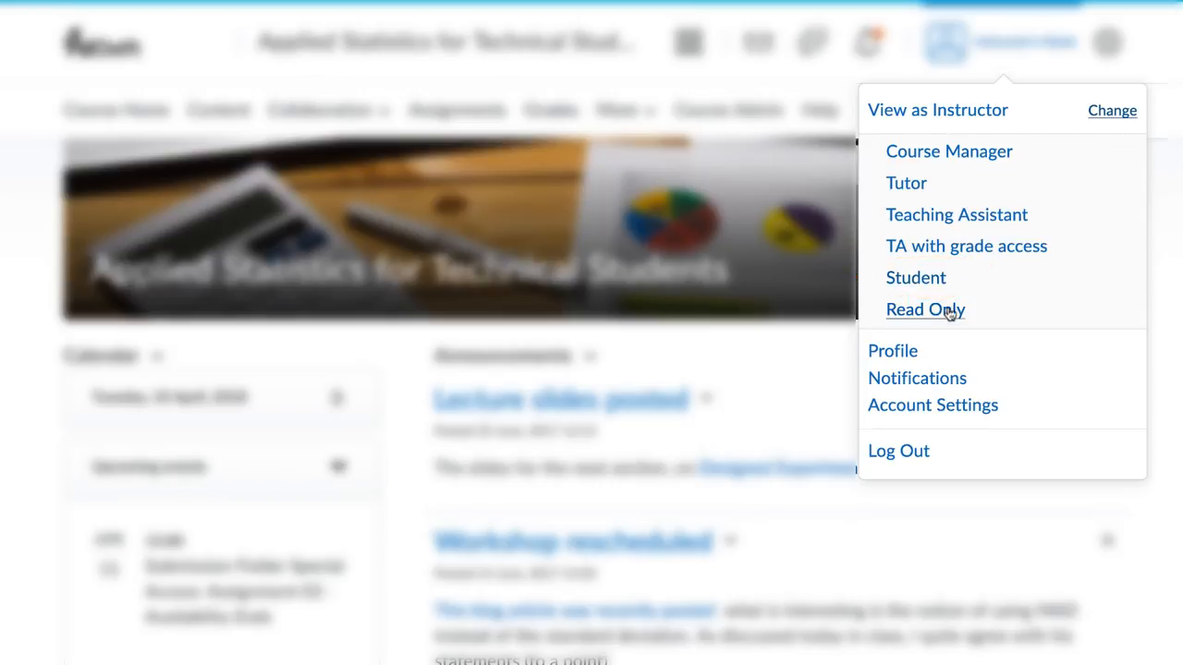
{"action": "left_click", "coordinate": [925, 308]}
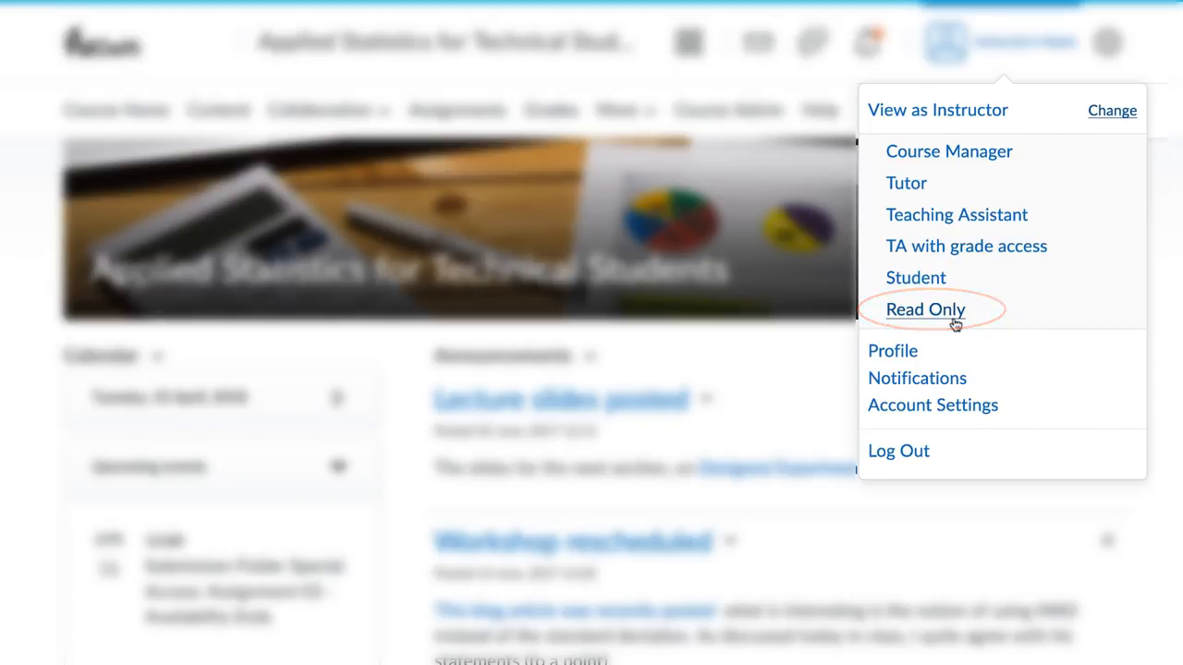
{"action": "left_click", "coordinate": [925, 308]}
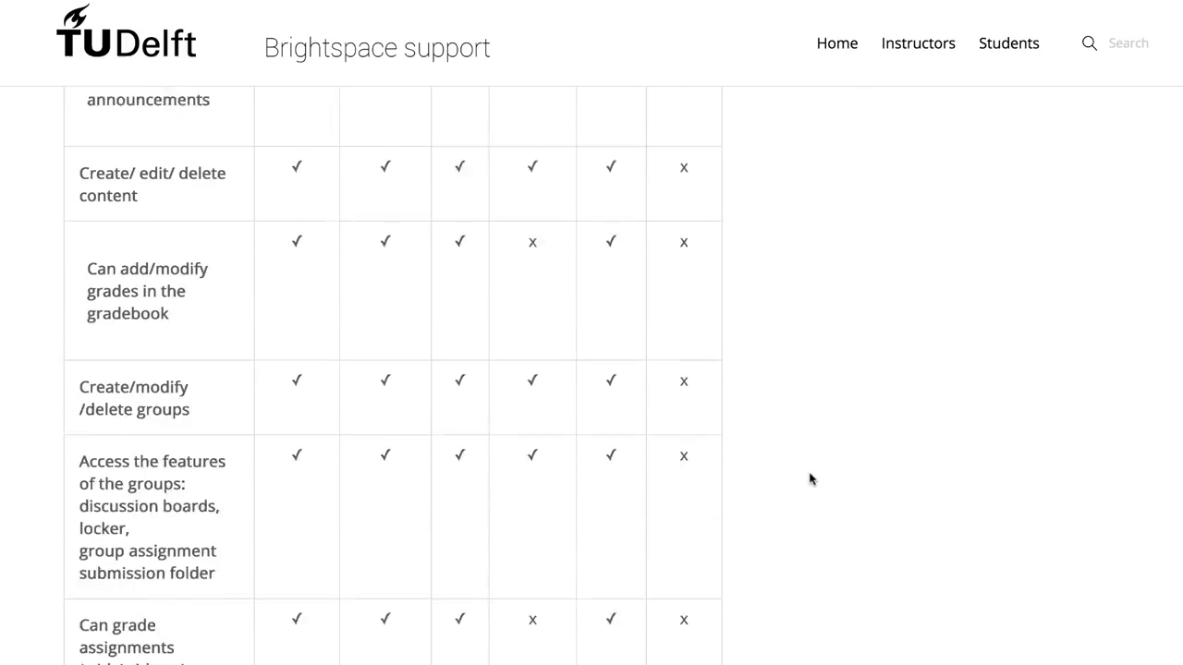
{"action": "scroll", "scroll_direction": "down", "scroll_amount": 3}
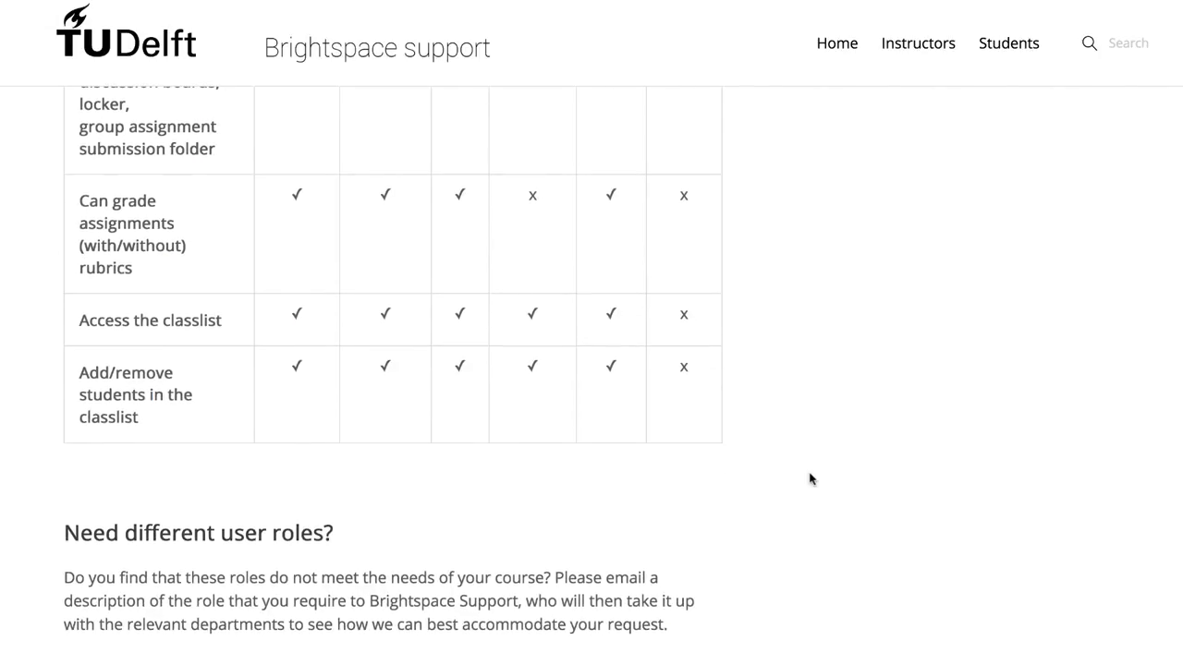
{"action": "scroll", "scroll_direction": "down", "scroll_amount": 3}
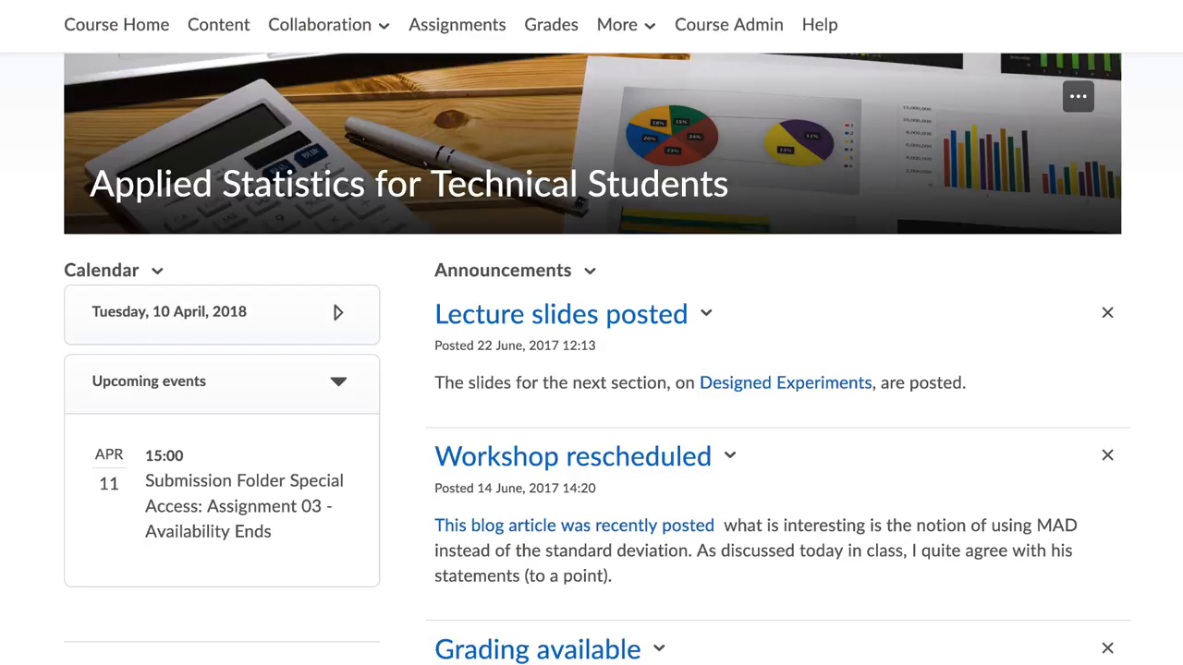
{"action": "mouse_move", "coordinate": [781, 157]}
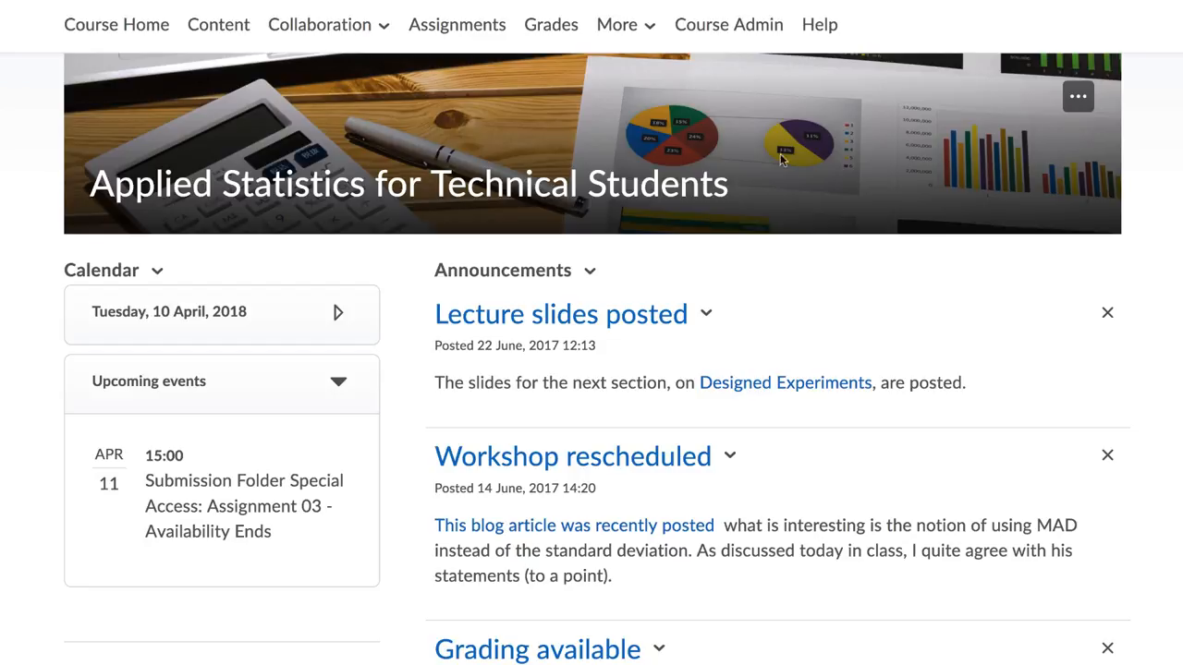
Open the course classlist from Course Admin and show the Add Participants options.
{"action": "left_click", "coordinate": [728, 24]}
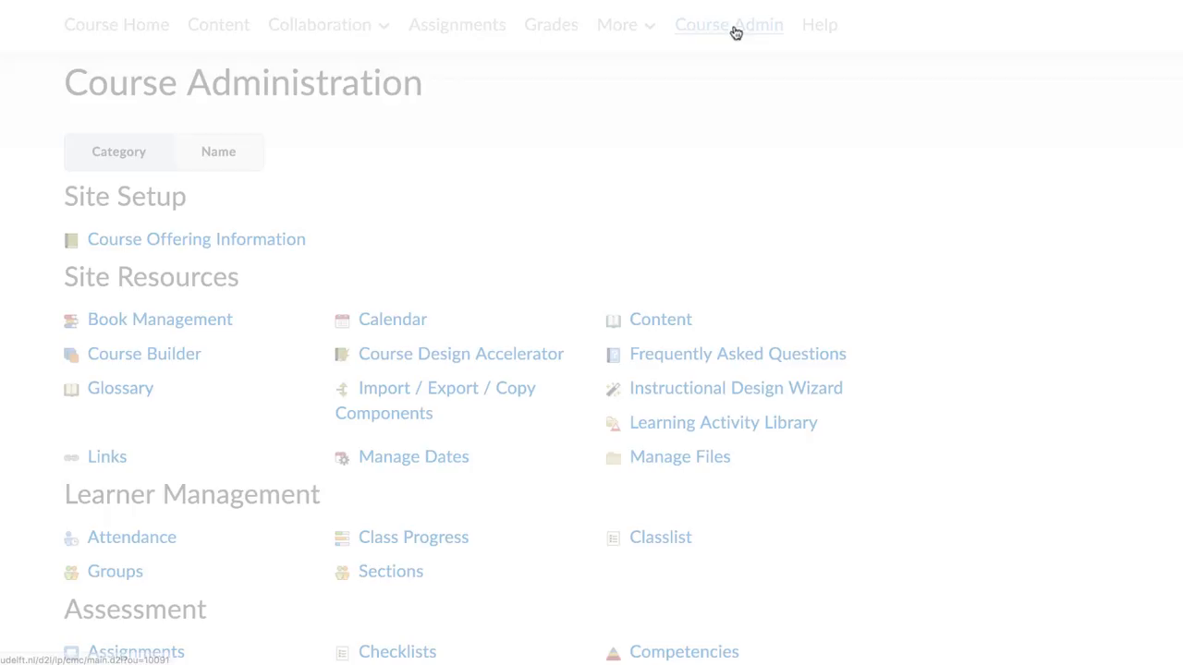
{"action": "left_click", "coordinate": [660, 537]}
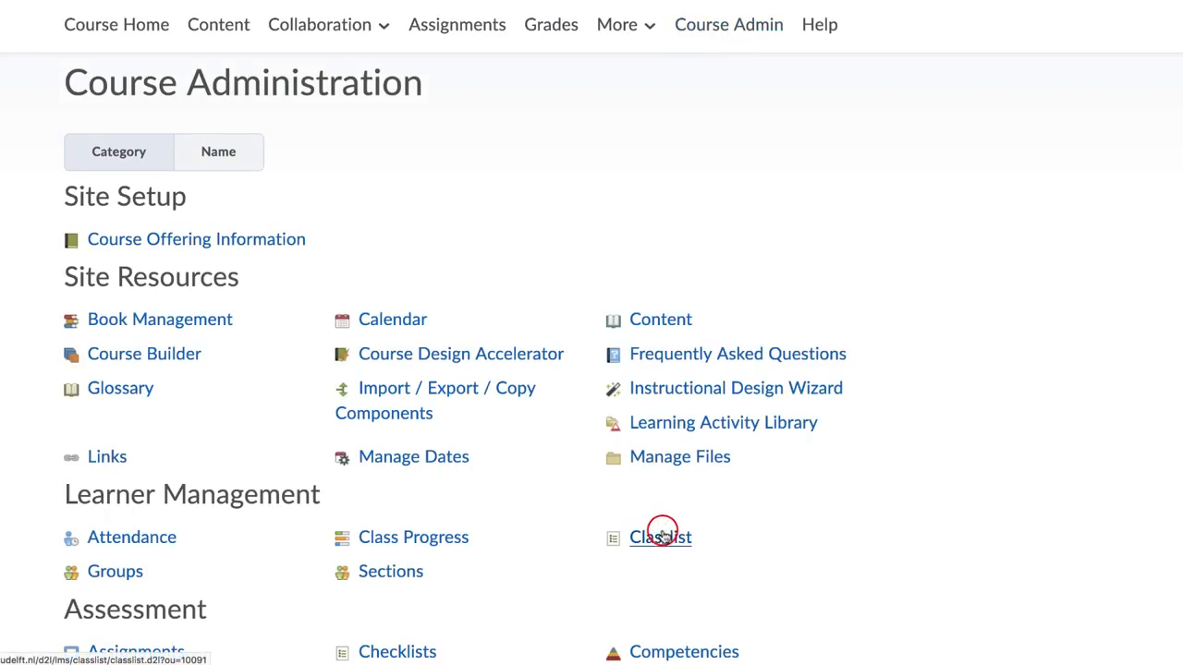
{"action": "left_click", "coordinate": [660, 537]}
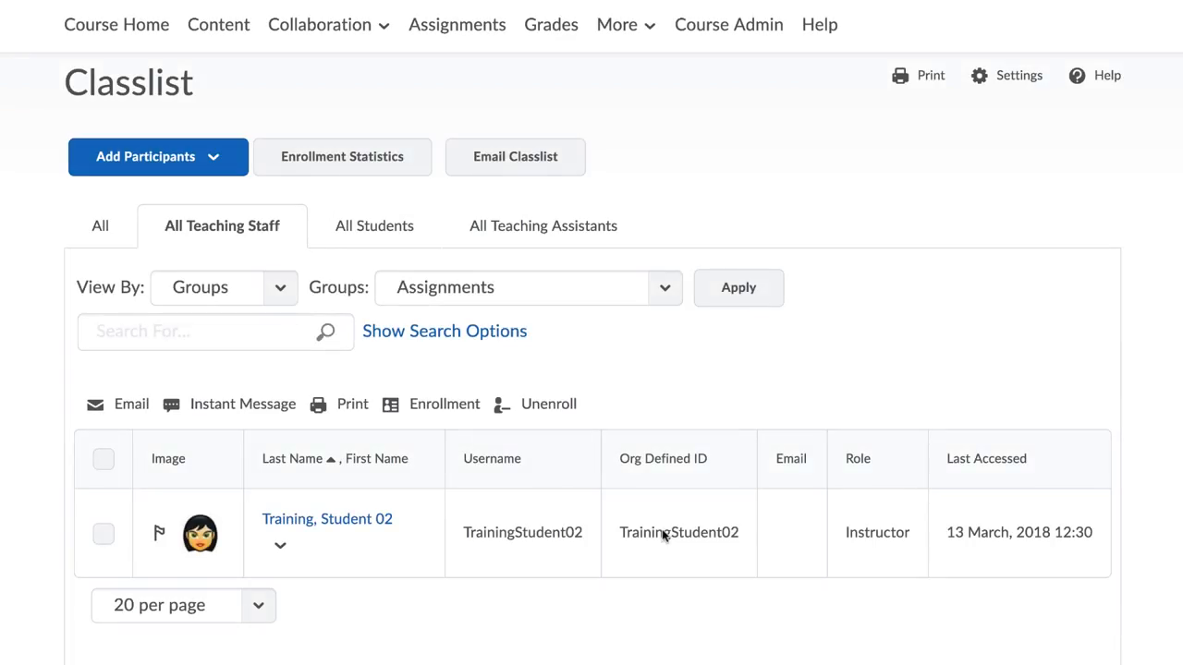
{"action": "left_click", "coordinate": [157, 156]}
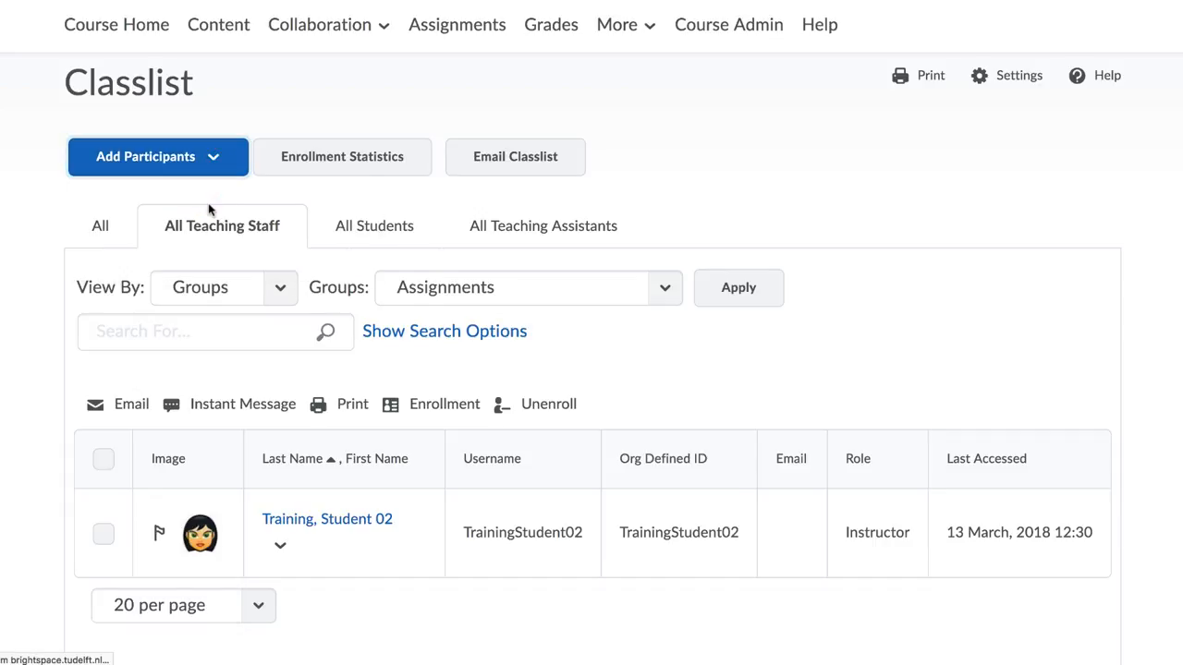
{"action": "left_click", "coordinate": [145, 157]}
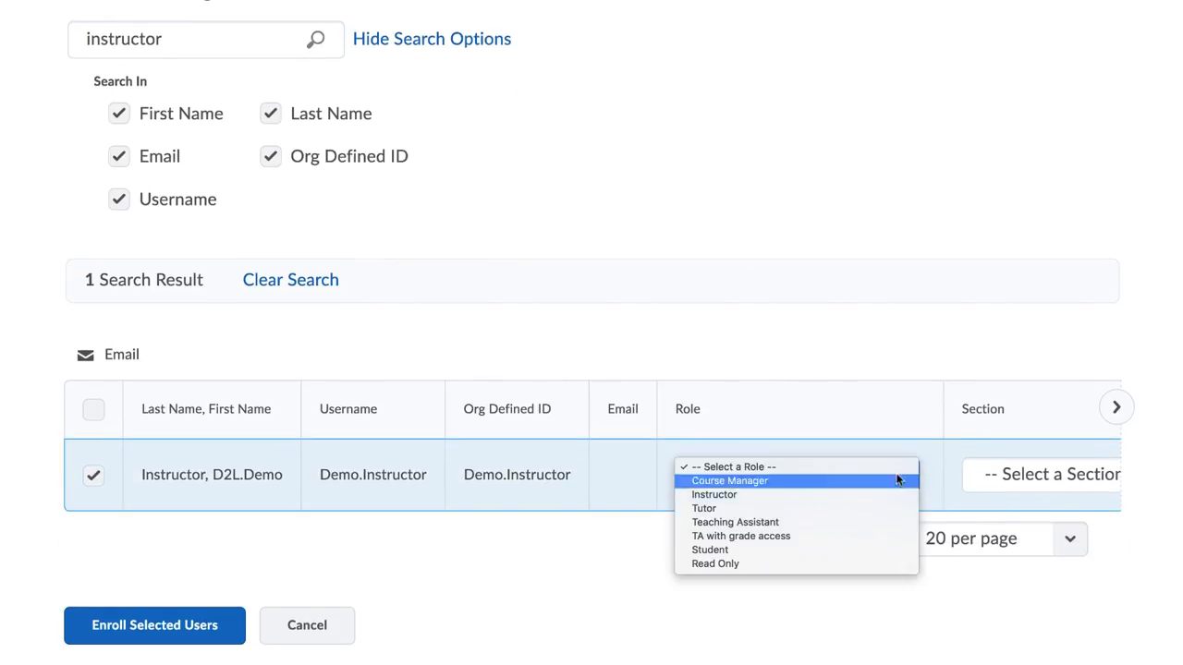
Enroll the found 'instructor' user as TA with grade access in Section 1.
{"action": "left_click", "coordinate": [740, 536]}
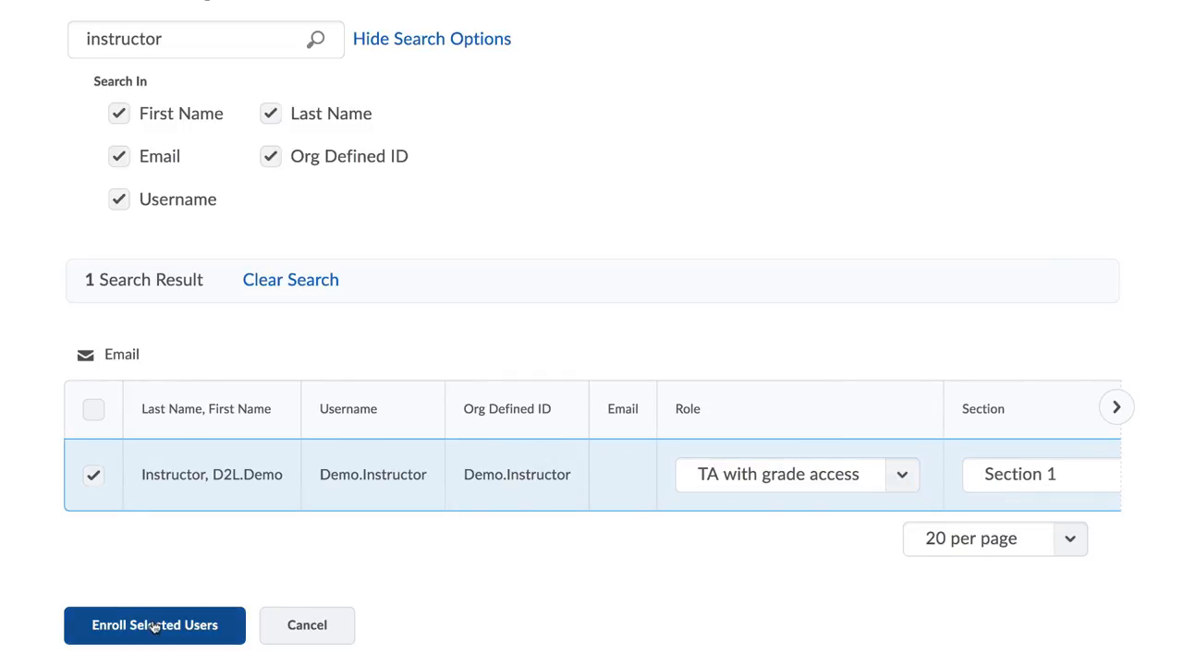
{"action": "left_click", "coordinate": [154, 625]}
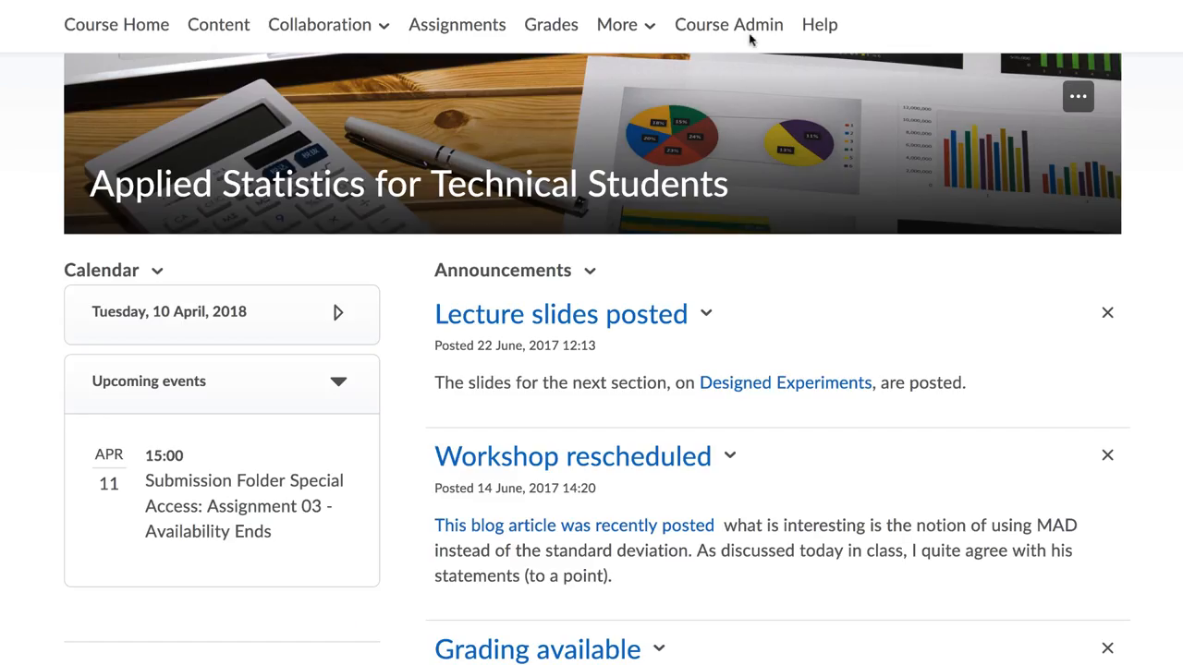
Open the classlist and select the training user enrolled as Instructor.
{"action": "left_click", "coordinate": [728, 24]}
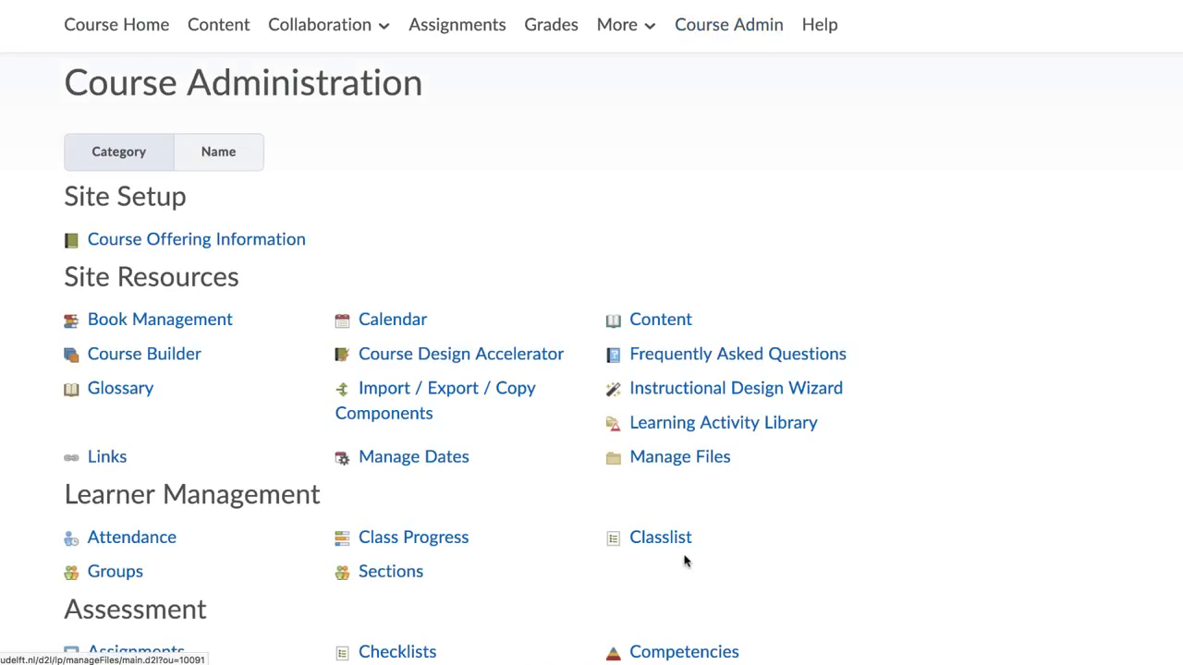
{"action": "left_click", "coordinate": [660, 537]}
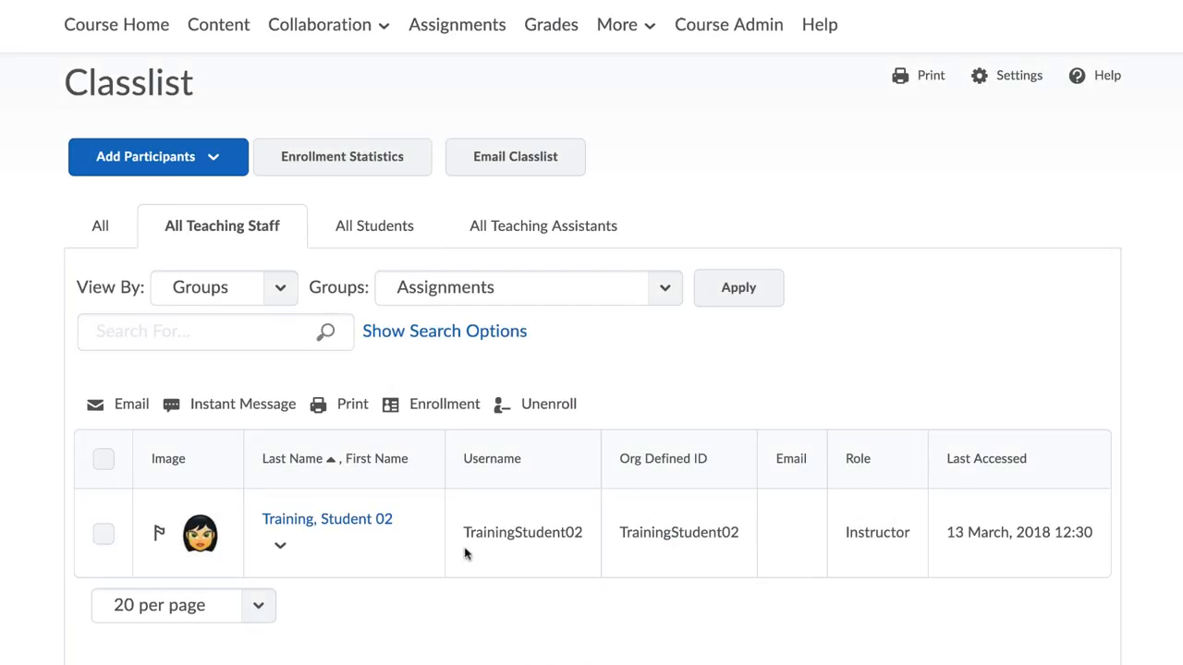
{"action": "left_click", "coordinate": [104, 535]}
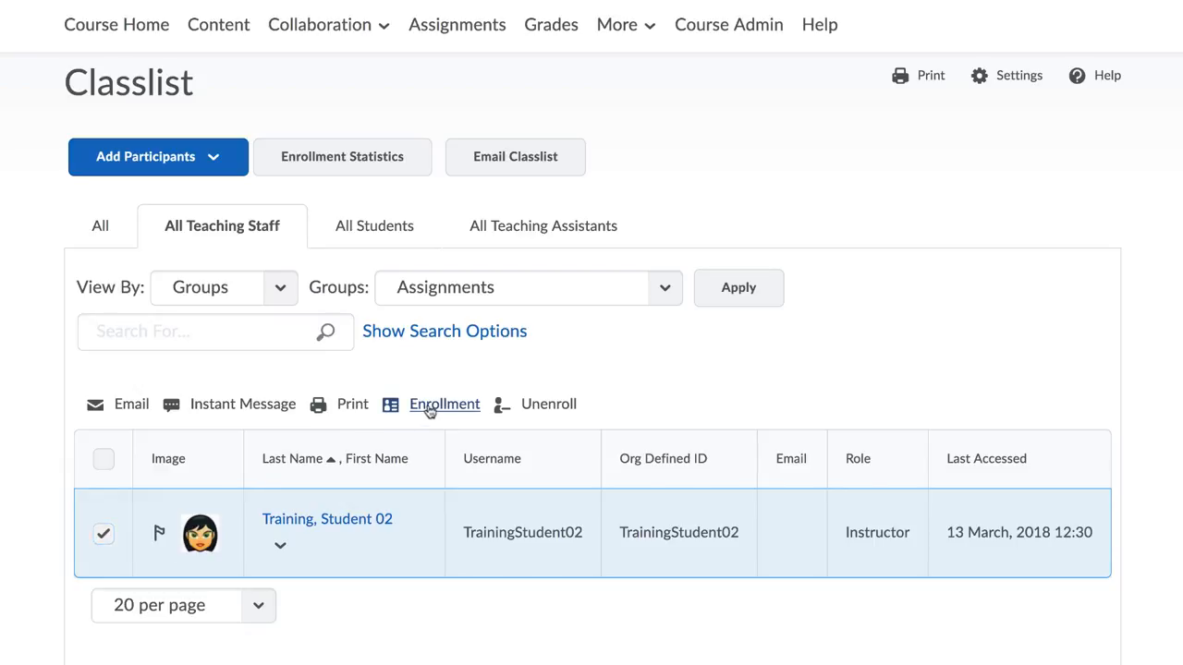
Choose Student as the selected user's new enrollment role.
{"action": "left_click", "coordinate": [444, 404]}
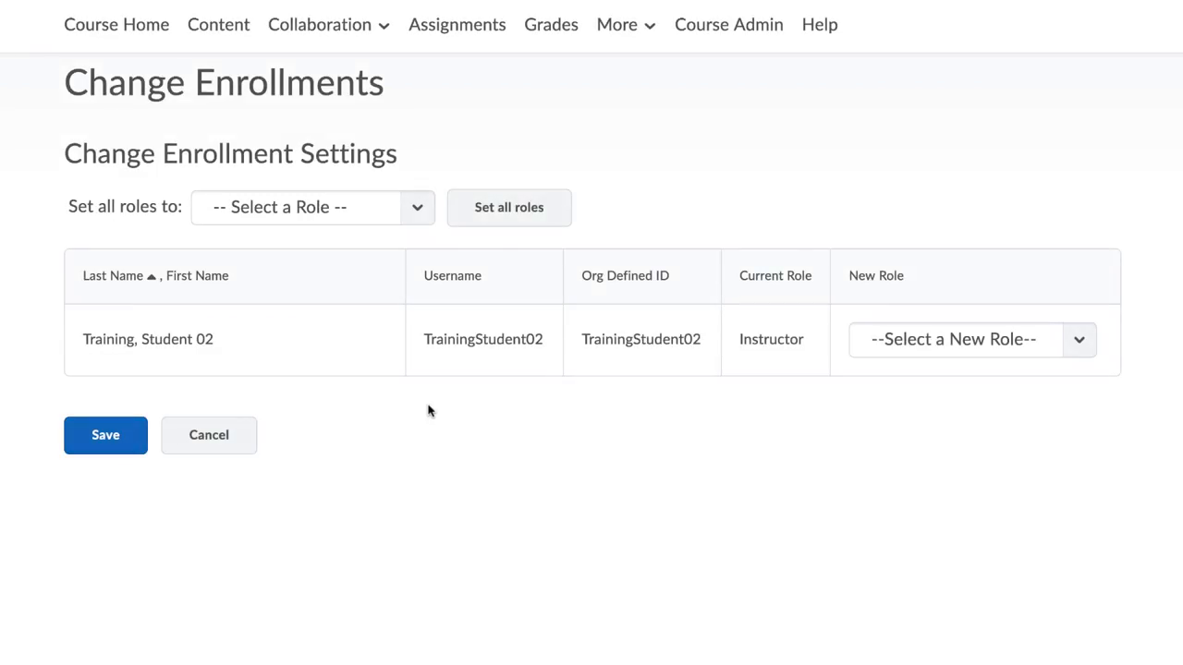
{"action": "left_click", "coordinate": [970, 339]}
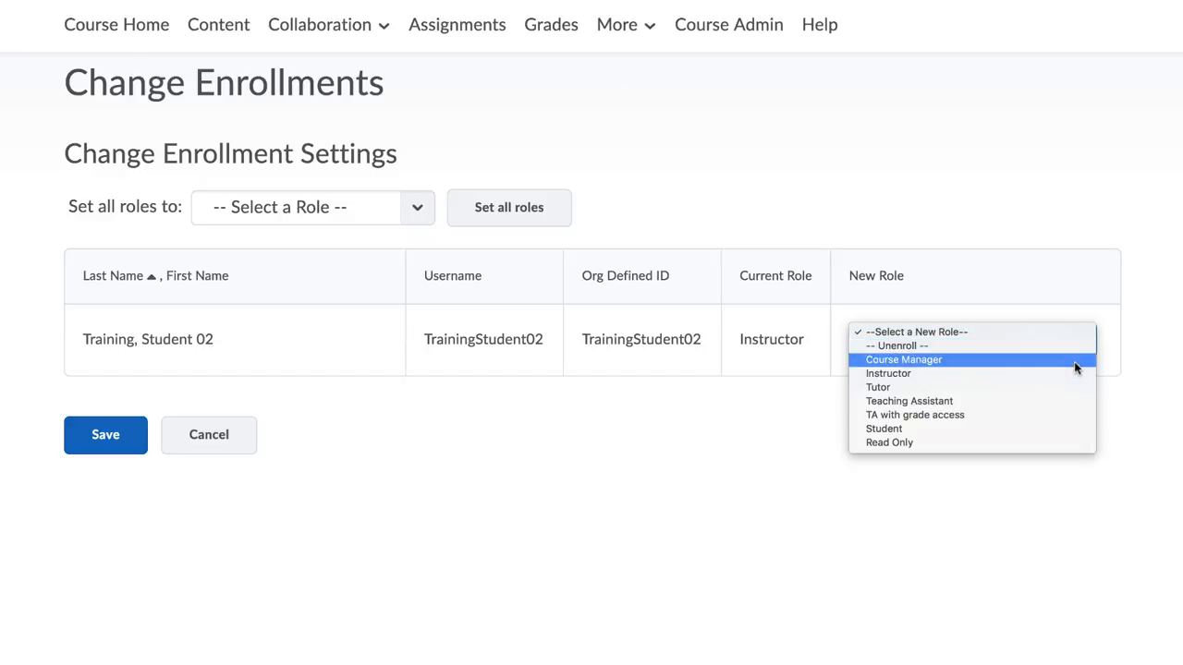
{"action": "left_click", "coordinate": [884, 428]}
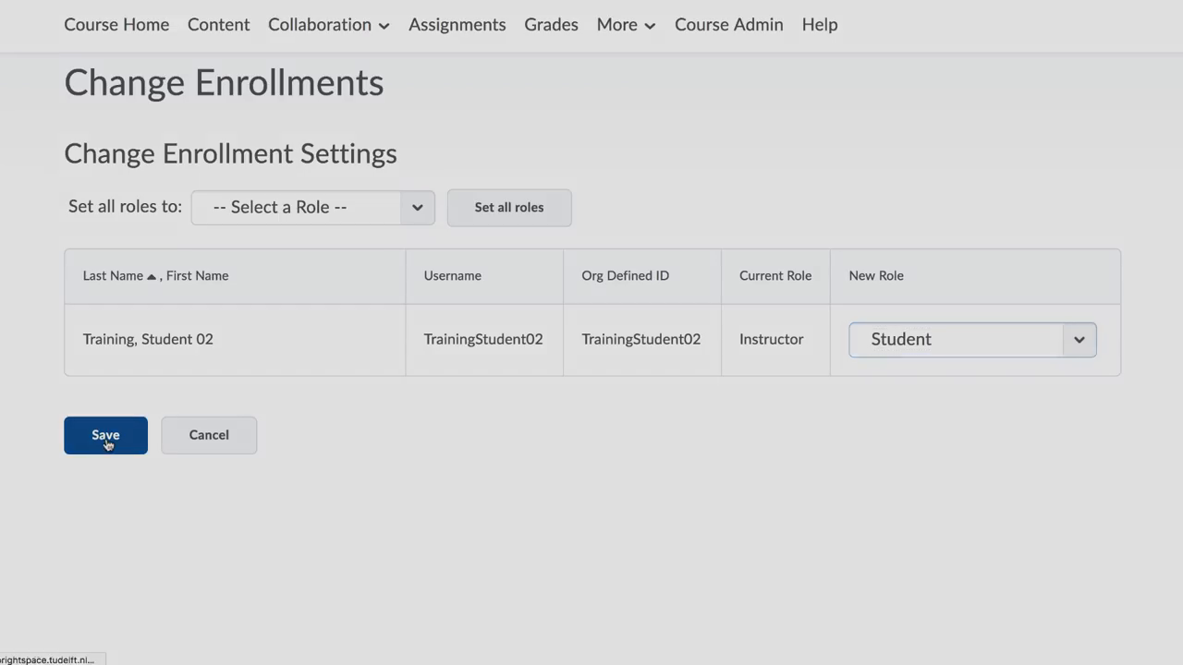